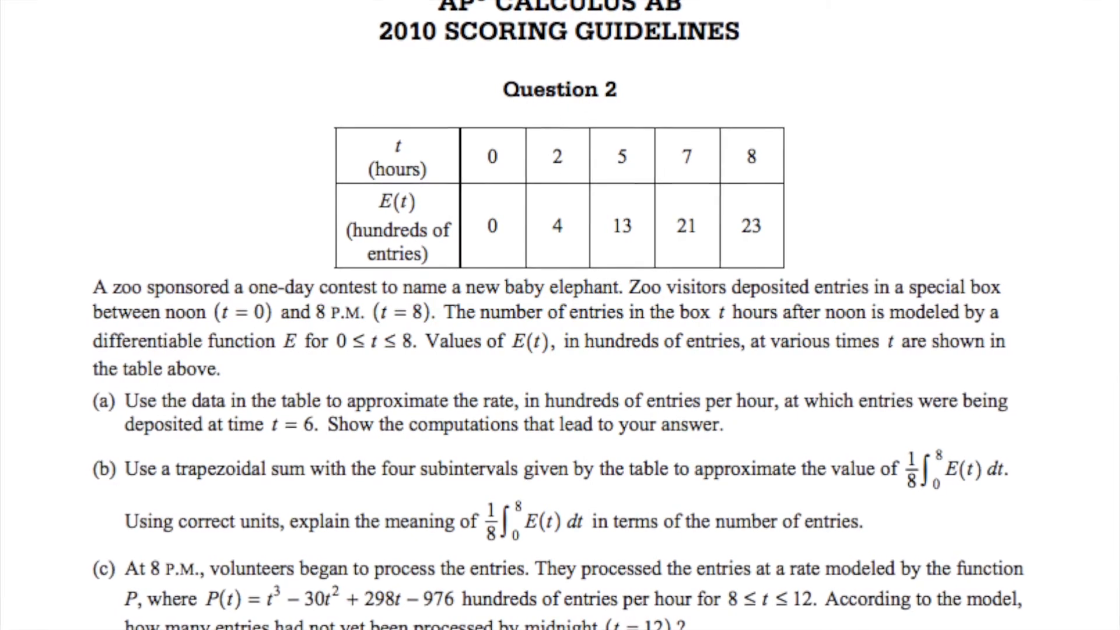
scroll("down", 3)
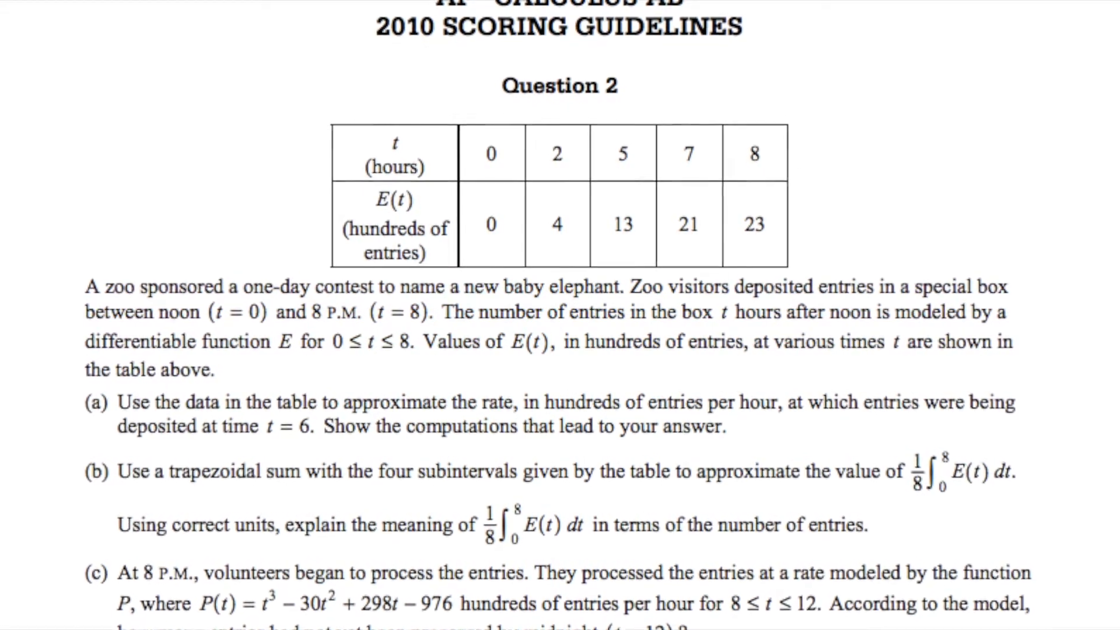
scroll("down", 3)
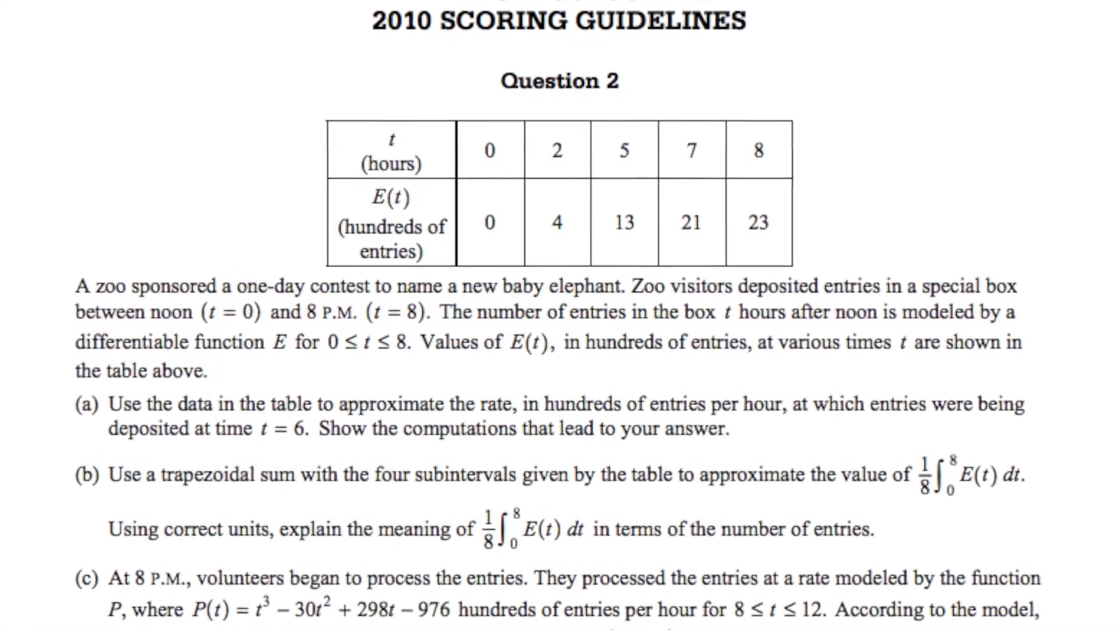
scroll("down", 3)
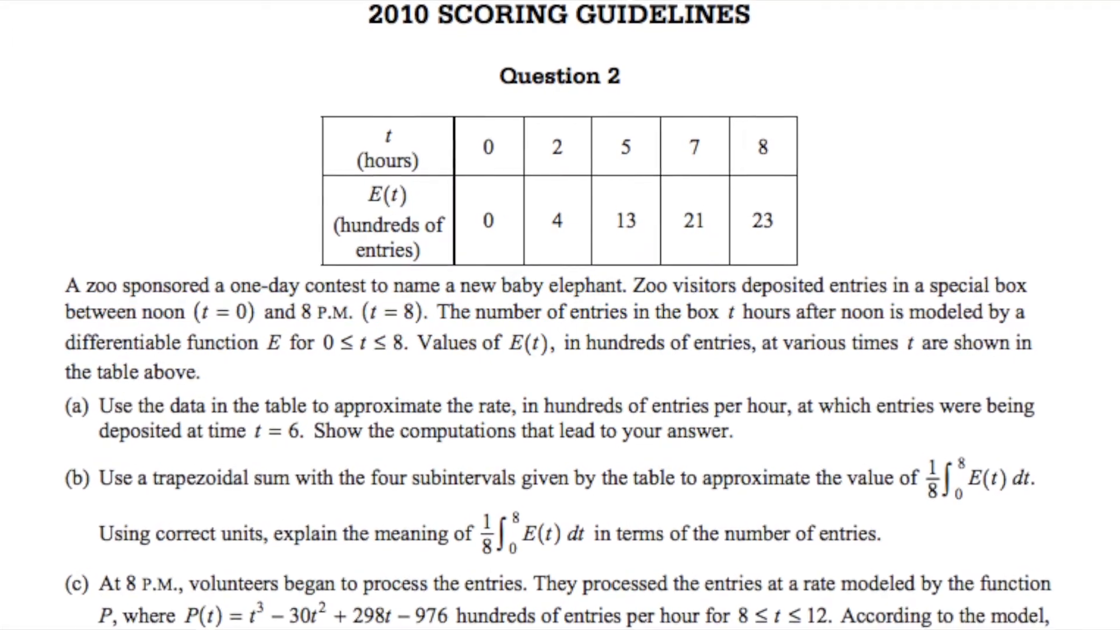
scroll("down", 3)
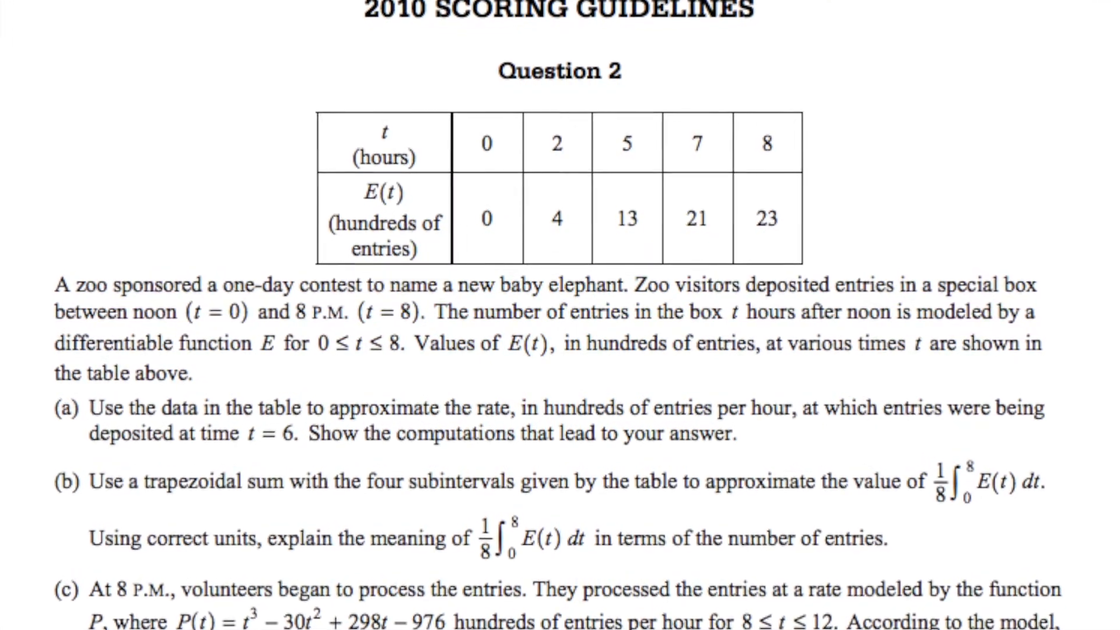
scroll("down", 3)
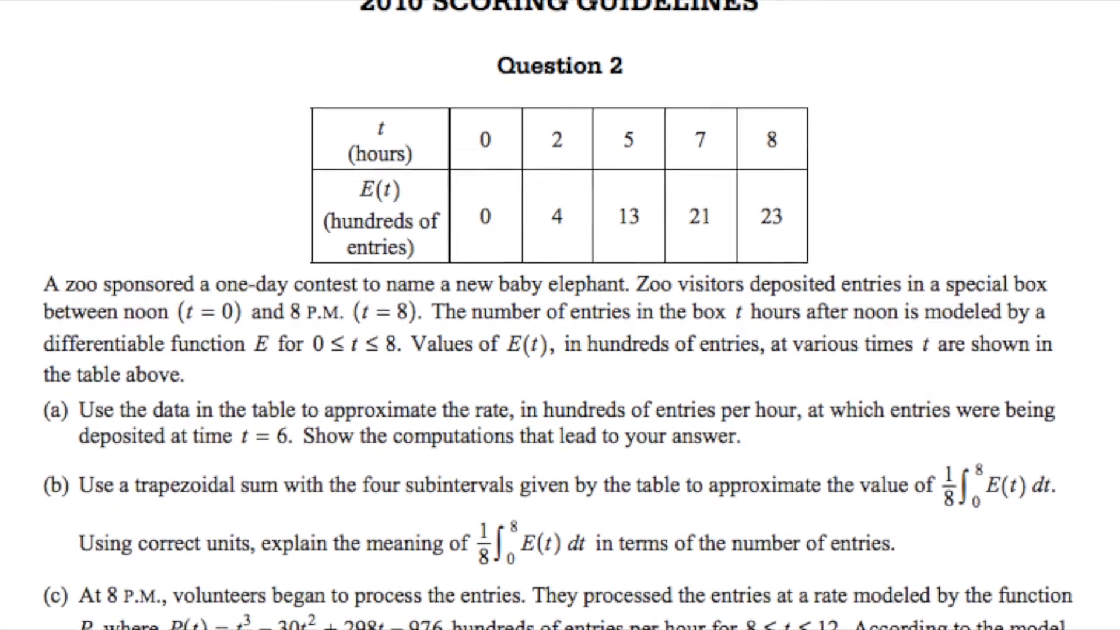